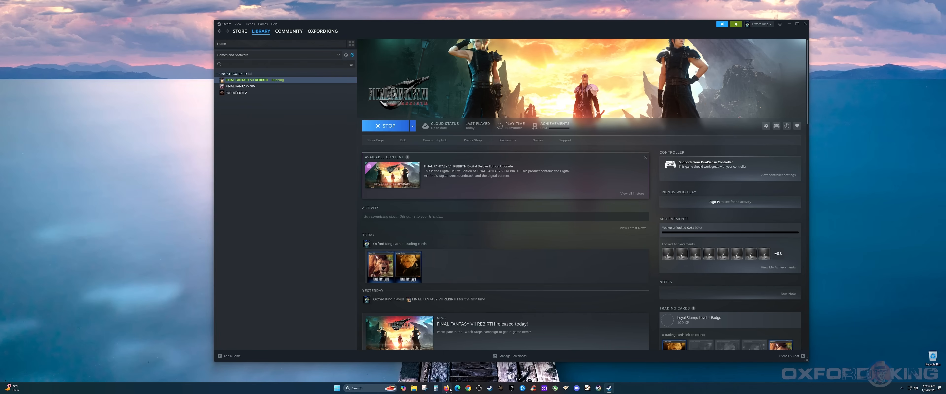
# Stop the running Final Fantasy VII Rebirth game from its Steam library page.
pyautogui.click(386, 125)
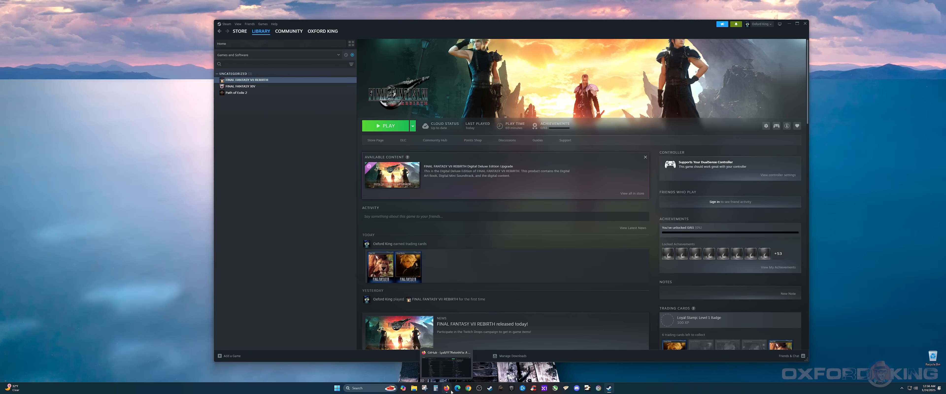
# Switch to the FF7RebirthFix repository and reach its Releases panel listing v0.0.1 - Initial Release.
pyautogui.click(447, 368)
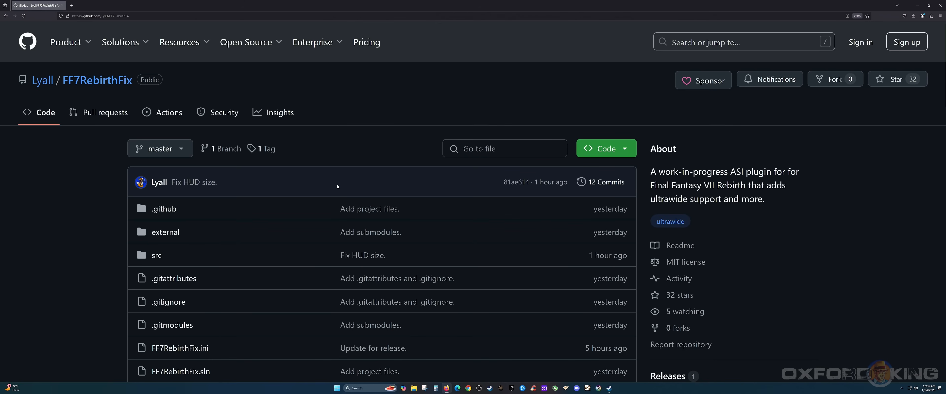
pyautogui.moveTo(344, 184)
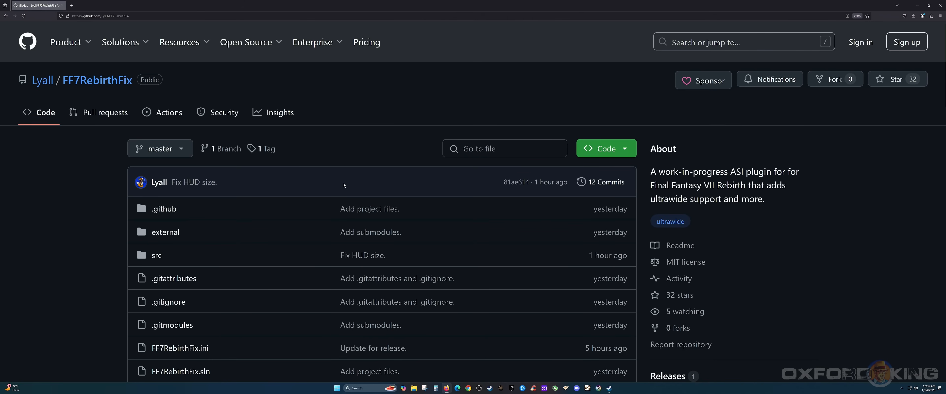
pyautogui.moveTo(353, 185)
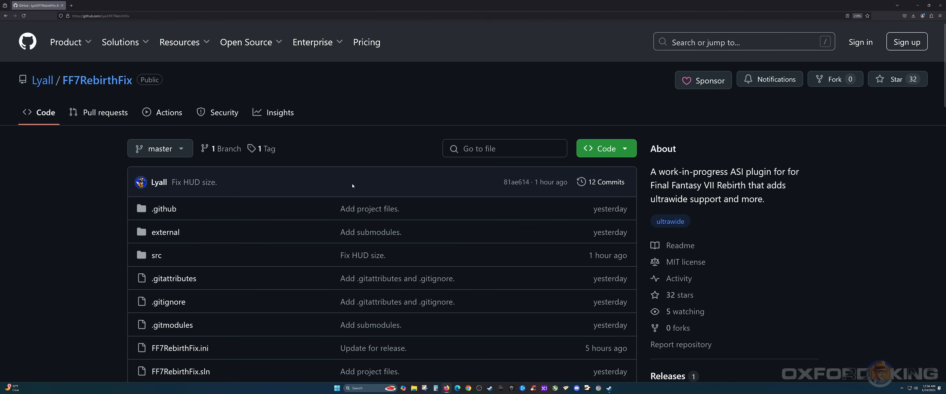
pyautogui.moveTo(354, 185)
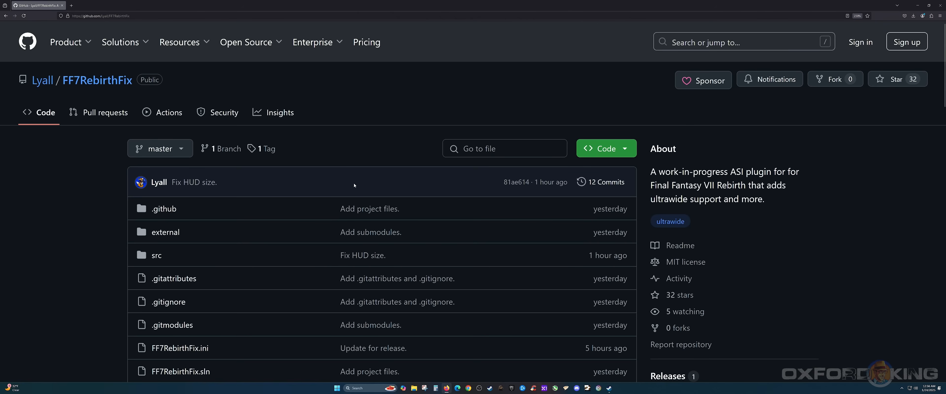
pyautogui.moveTo(413, 186)
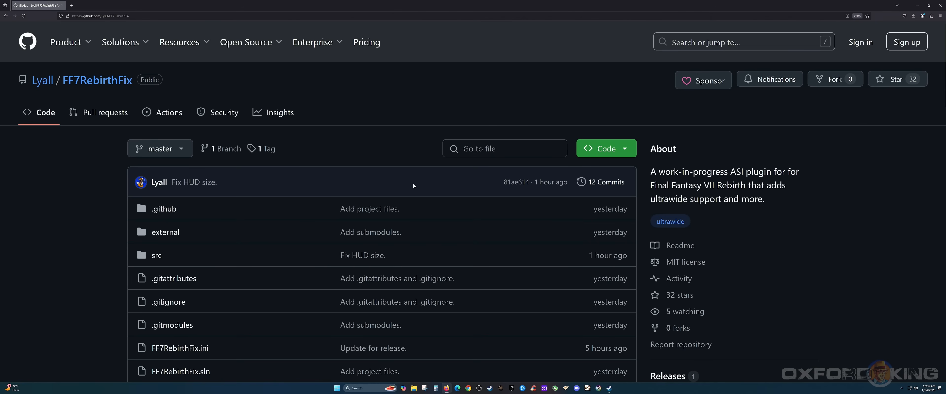
pyautogui.moveTo(155, 27)
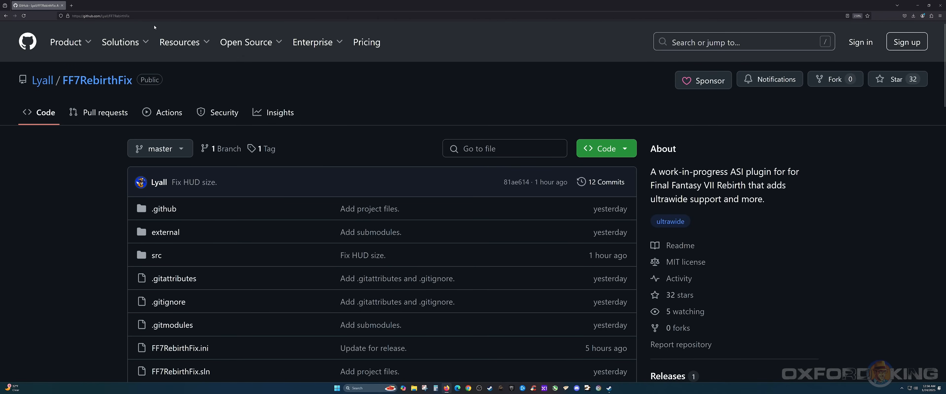
pyautogui.scroll(-3)
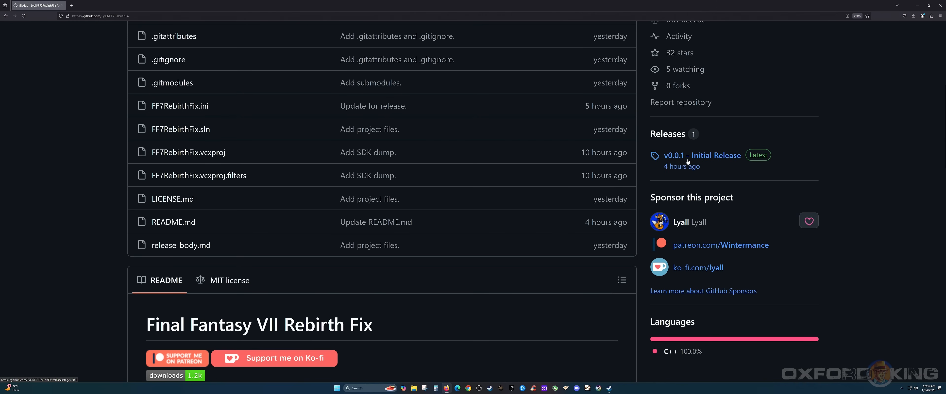
pyautogui.moveTo(682, 161)
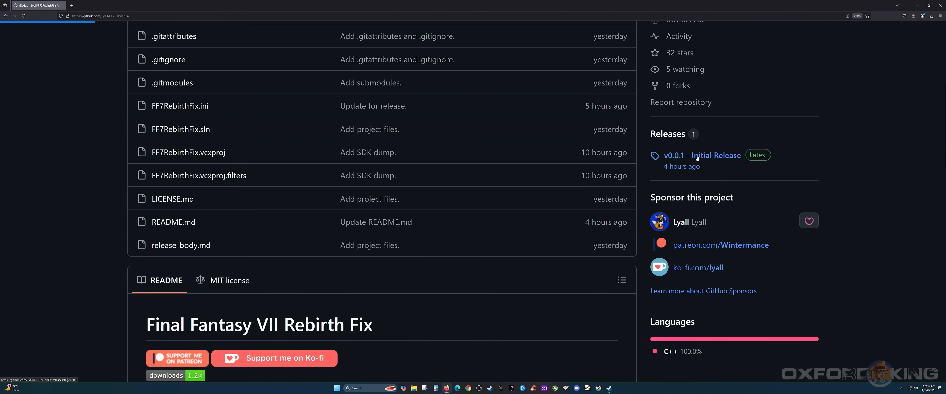
# View the v0.0.1 Initial Release notes and its Assets, including FF7RebirthFix_v0.0.1.zip.
pyautogui.click(701, 155)
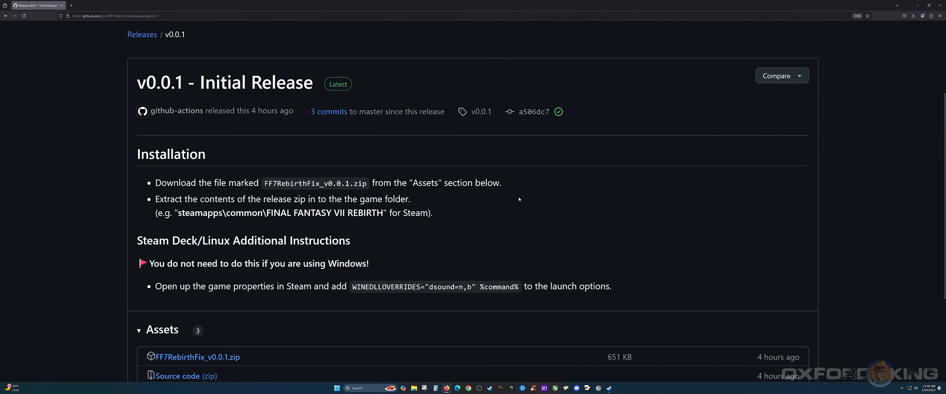
pyautogui.scroll(-3)
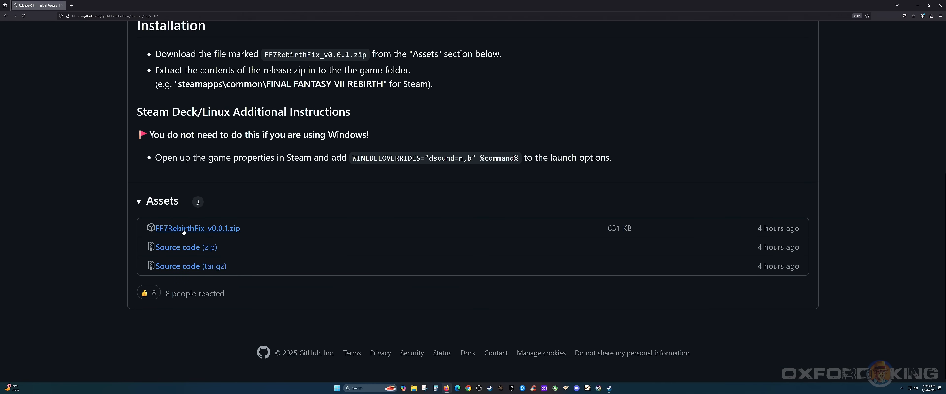
pyautogui.moveTo(216, 231)
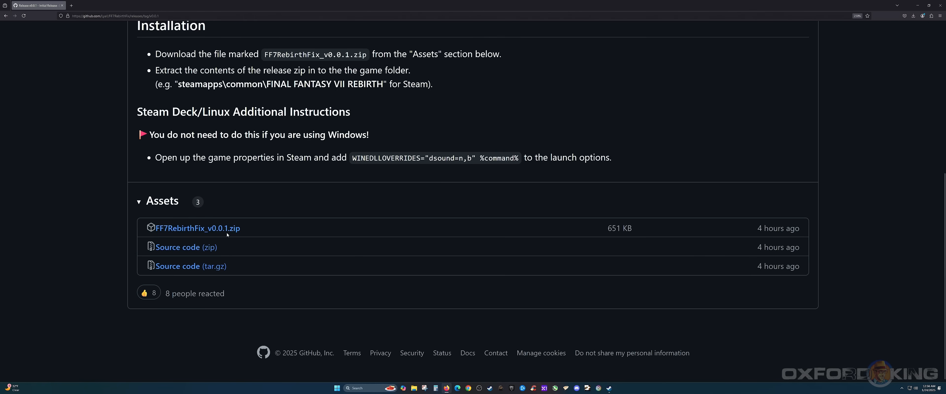
pyautogui.moveTo(379, 330)
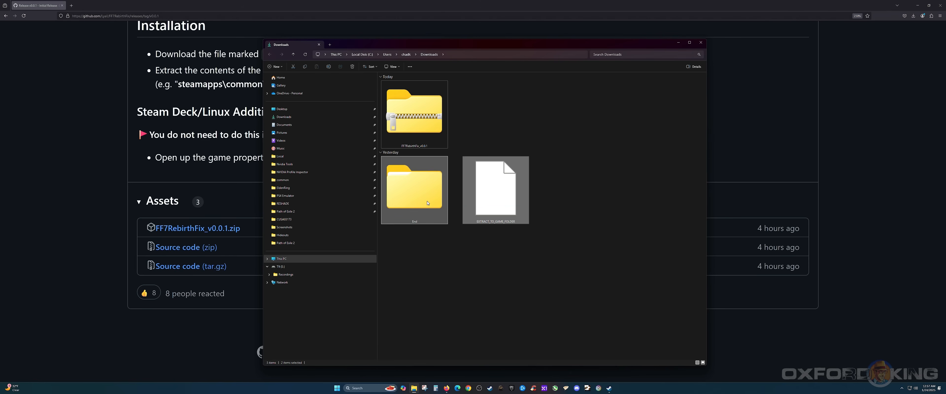
pyautogui.moveTo(446, 183)
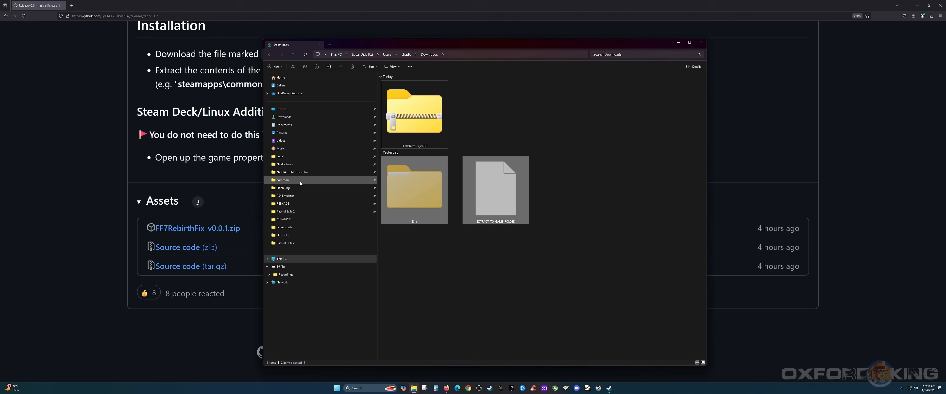
# Navigate from steamapps\common into the FINAL FANTASY VII REBIRTH game folder.
pyautogui.click(282, 179)
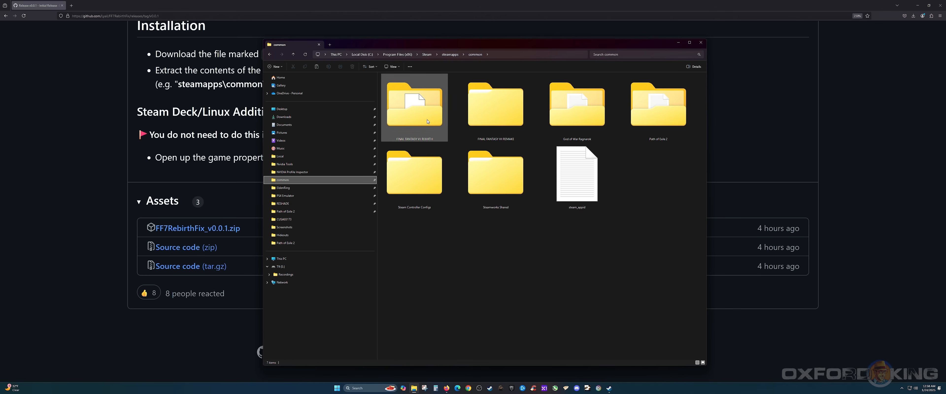
pyautogui.doubleClick(415, 104)
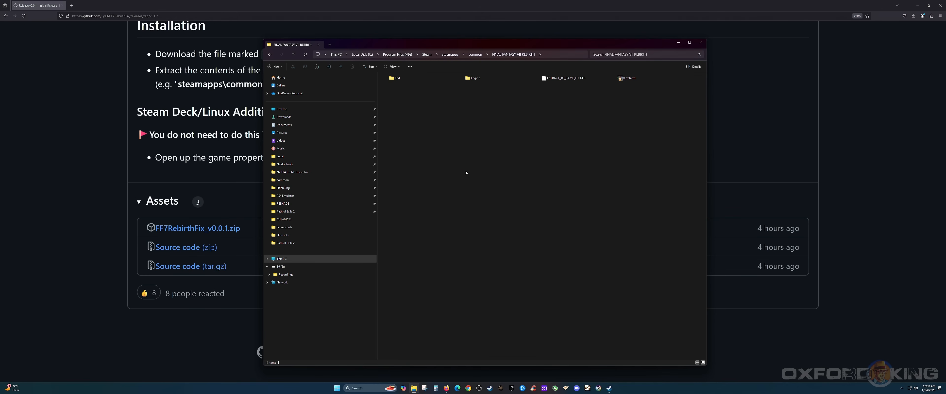